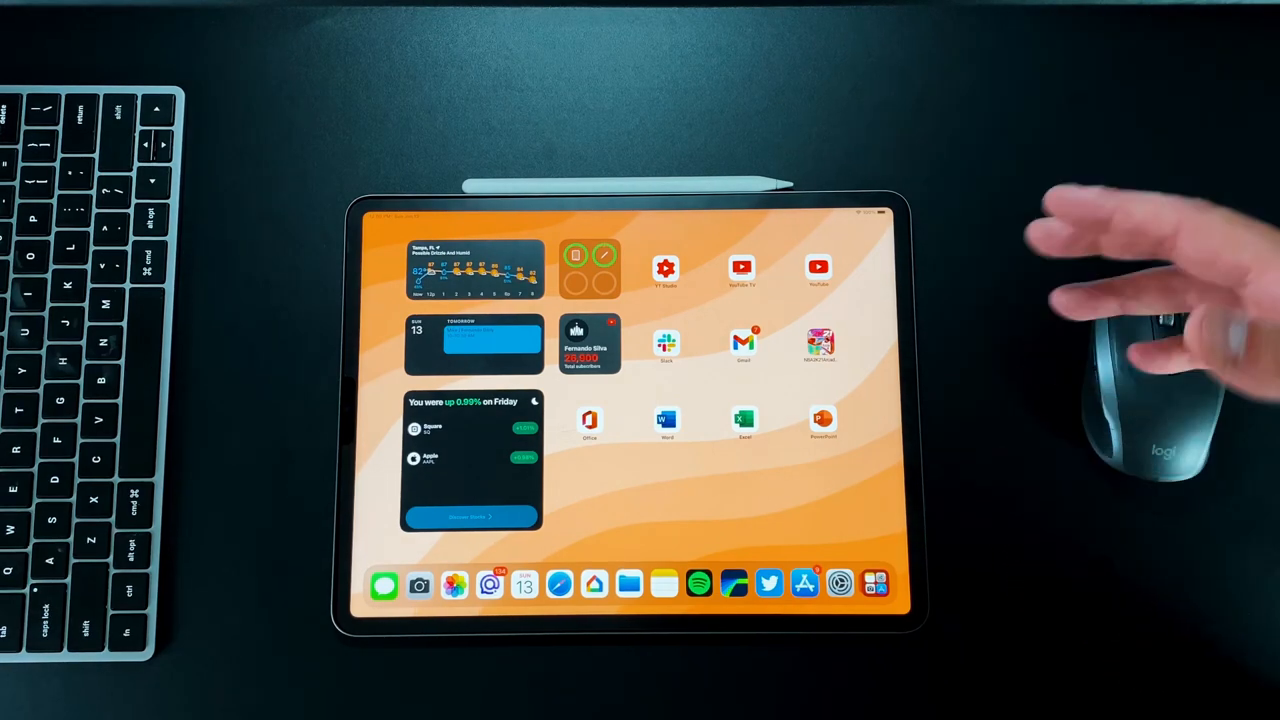
mouse_move(1130, 350)
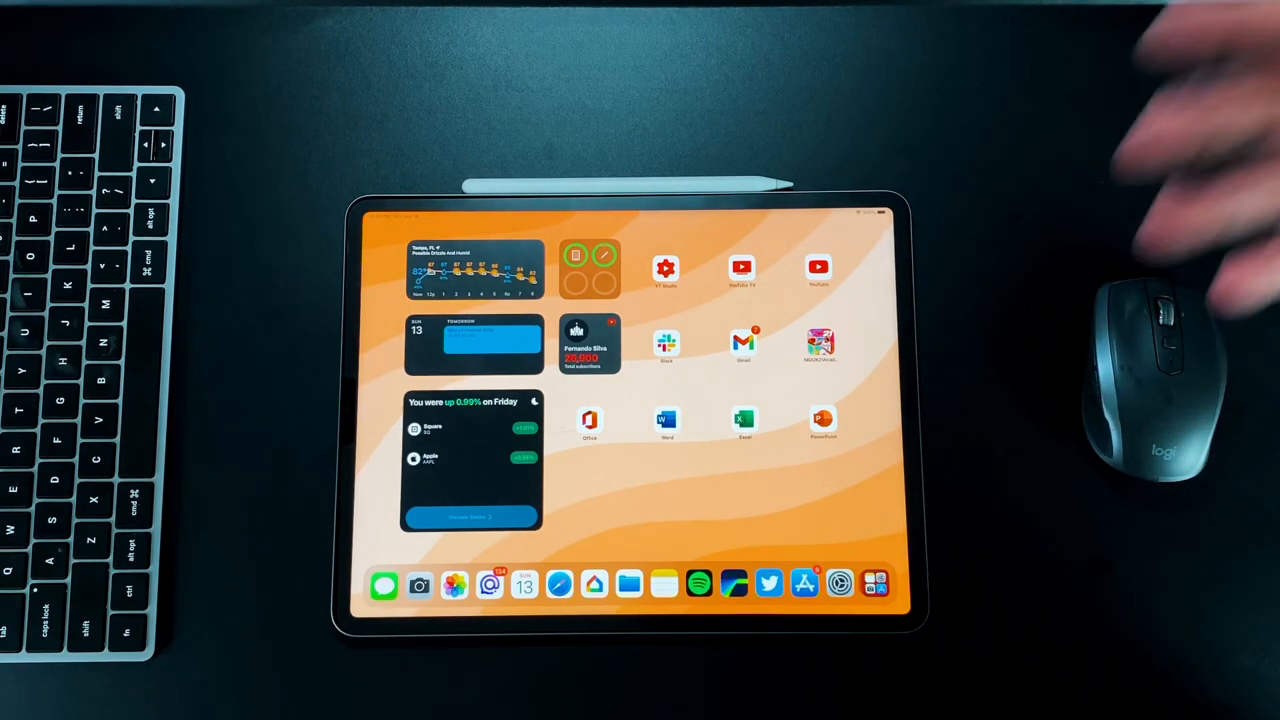
mouse_move(1100, 300)
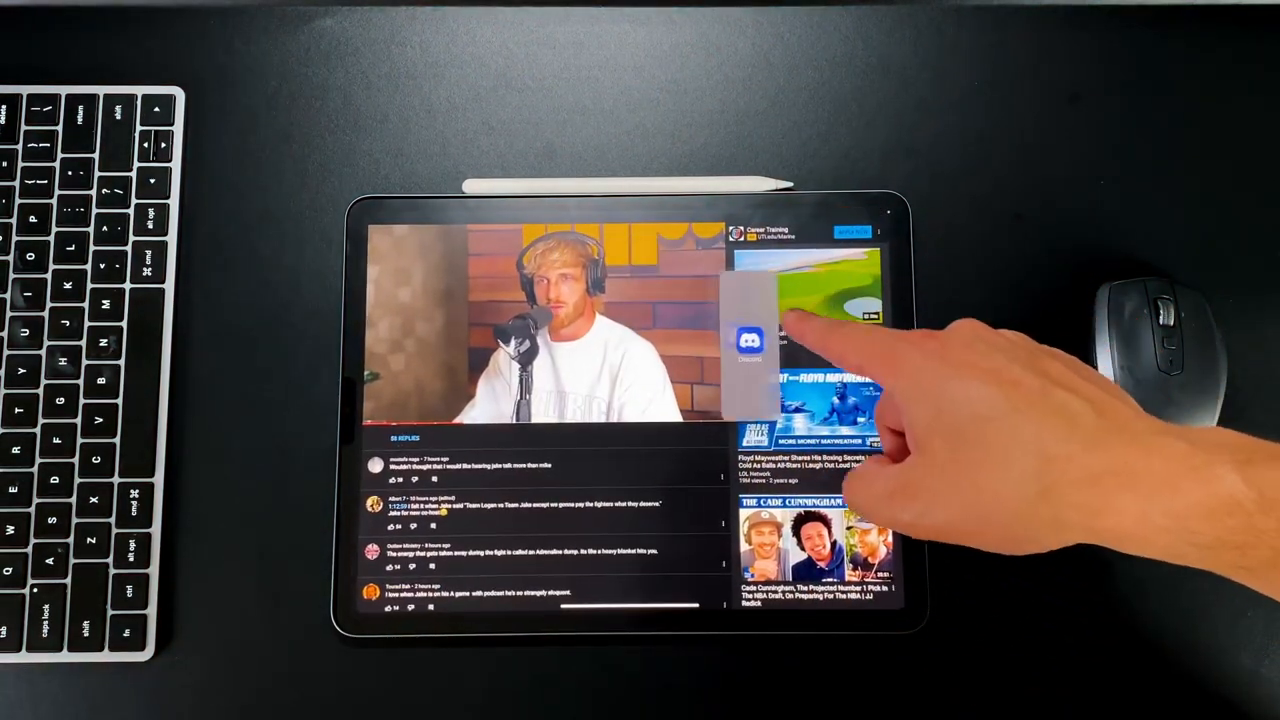
Drop Discord as a Slide Over window over the playing YouTube video.
left_click(750, 340)
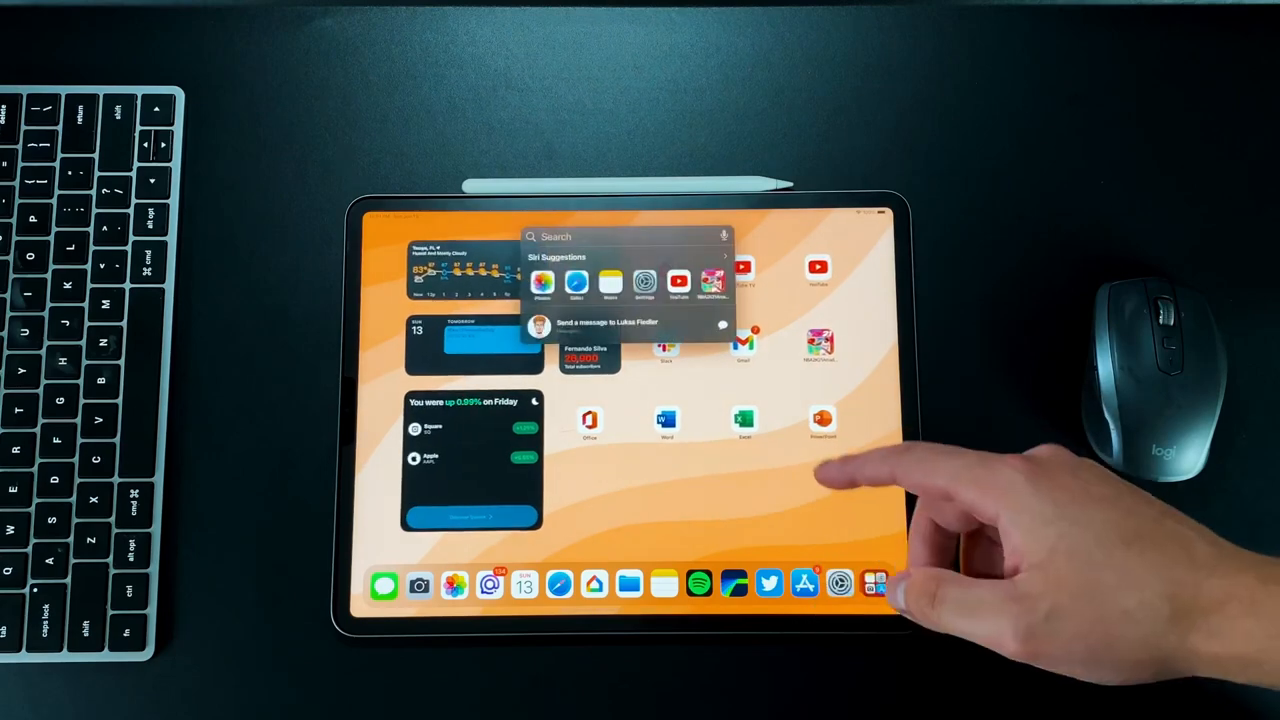
Search Spotlight for "ipad".
left_click(630, 236)
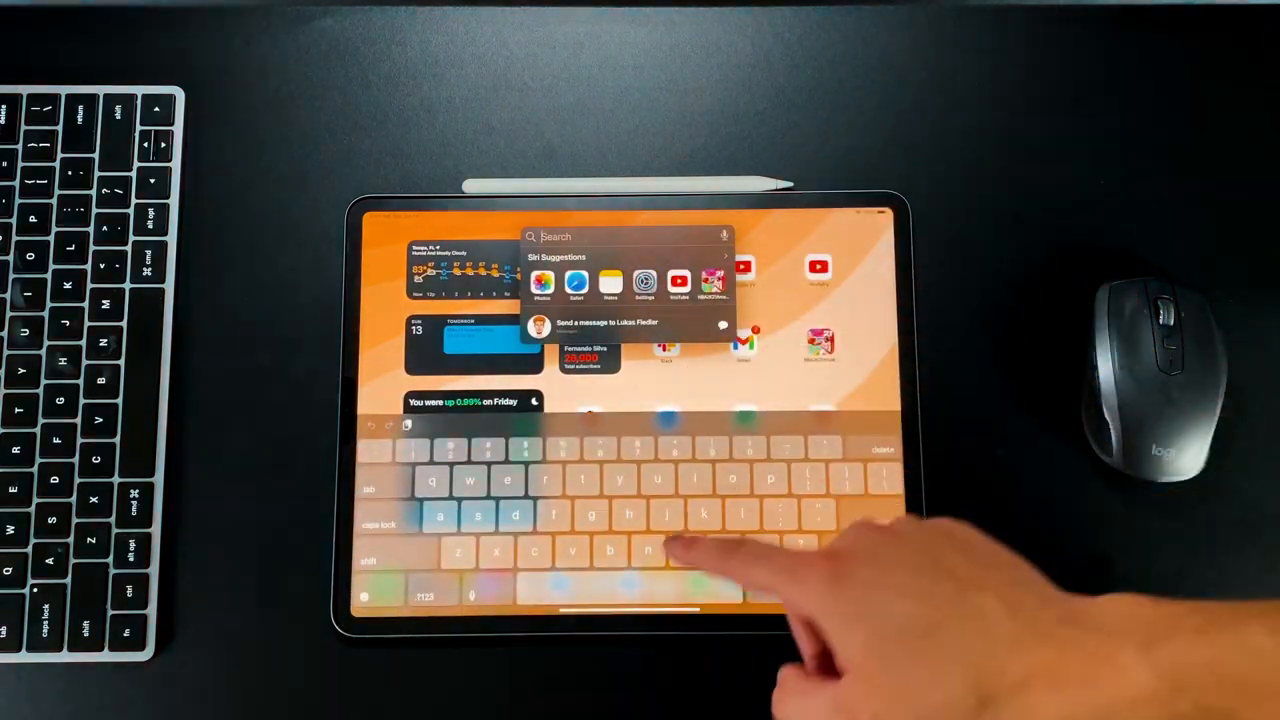
type("ipad")
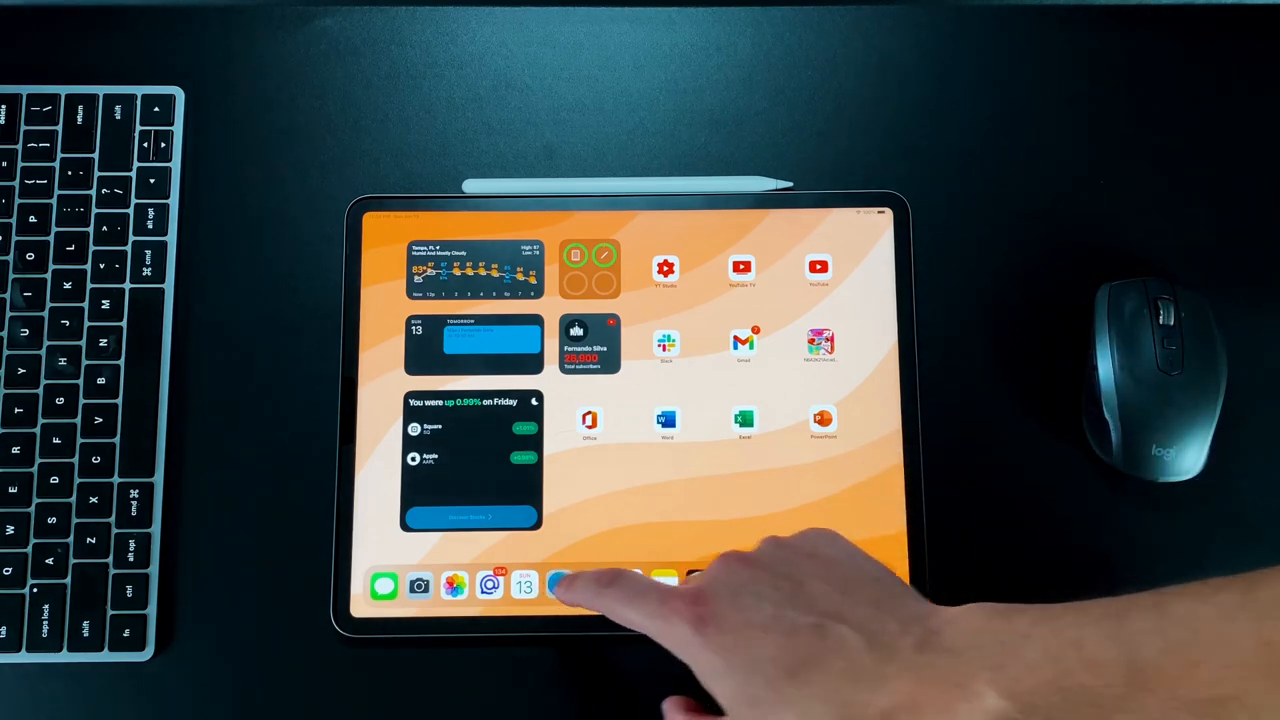
Launch Safari from the Dock.
left_click(560, 585)
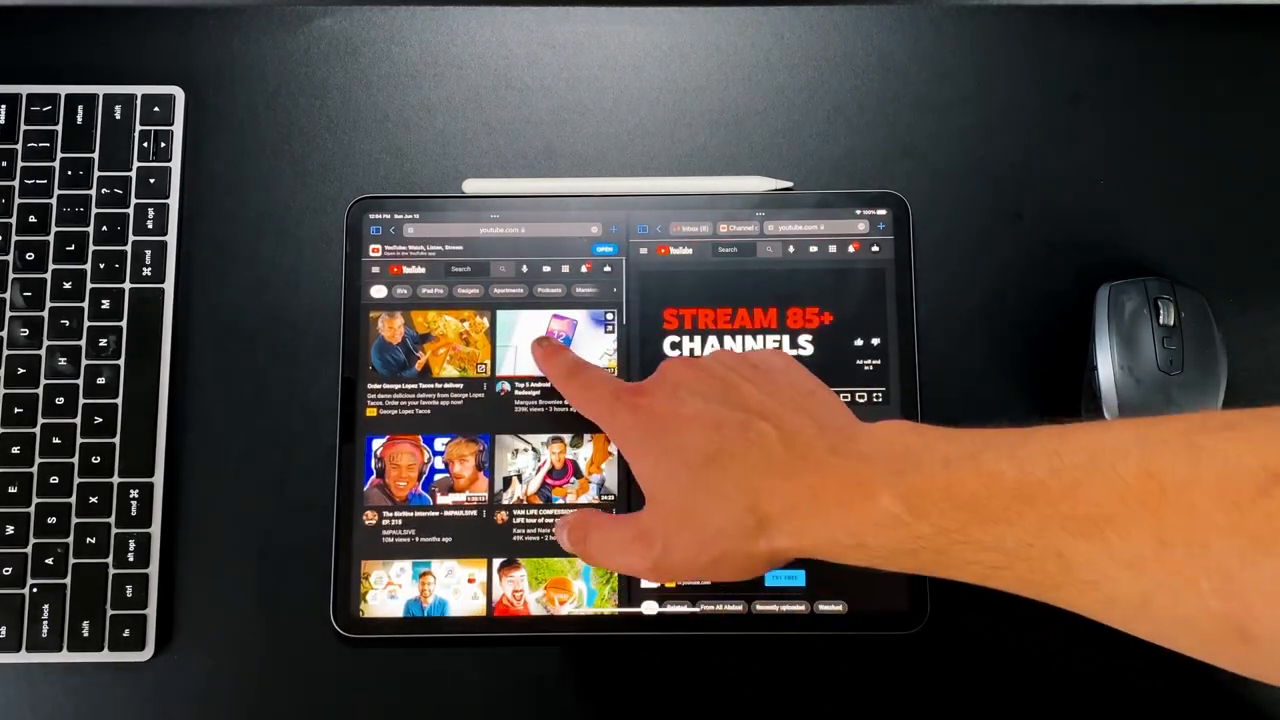
Open a YouTube video thumbnail in the left Split View pane.
left_click(550, 345)
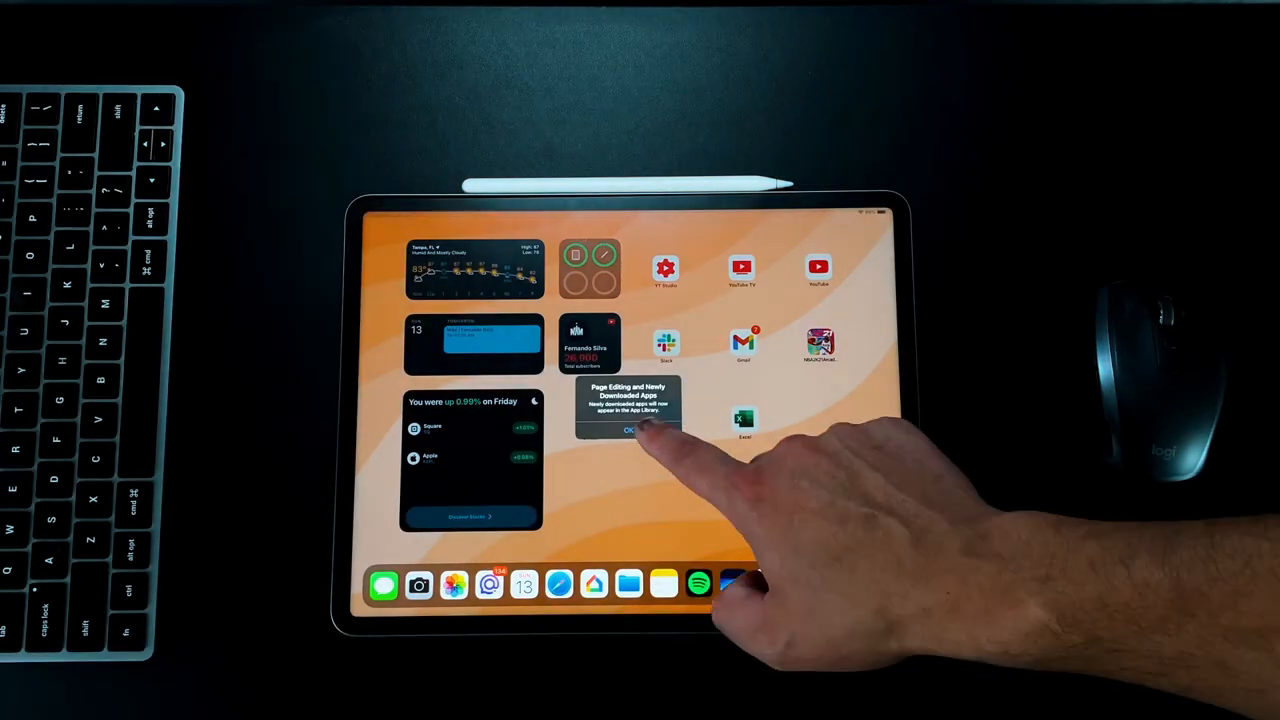
Dismiss the 'Page Editing and Newly Downloaded Apps' alert and edit the Home Screen.
left_click(628, 429)
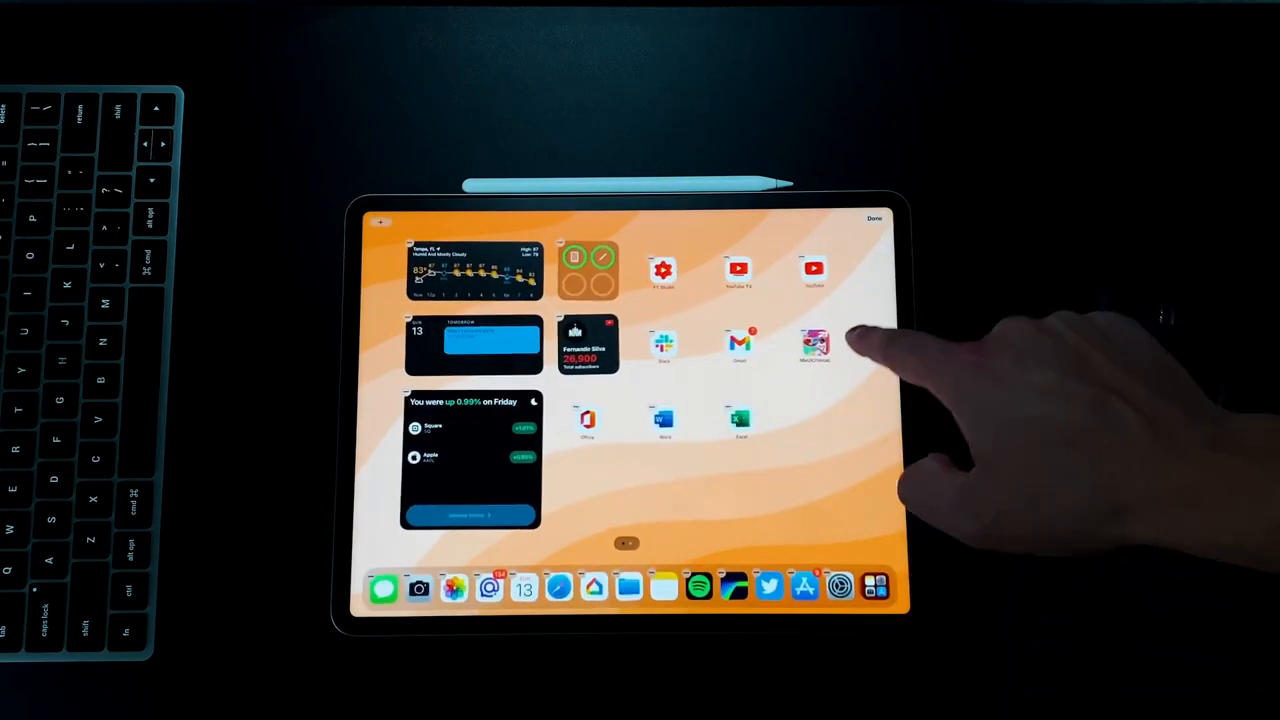
left_click(874, 218)
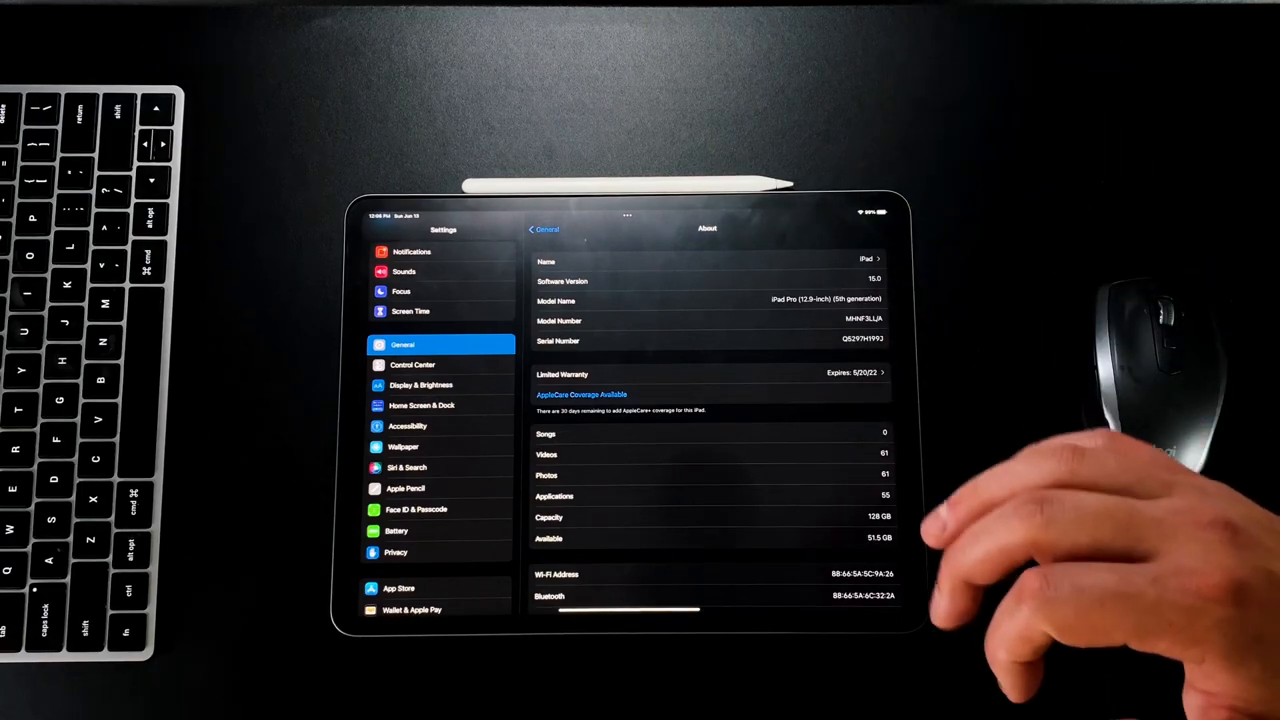
Go from the About page to the Battery page in the Settings sidebar.
left_click(396, 530)
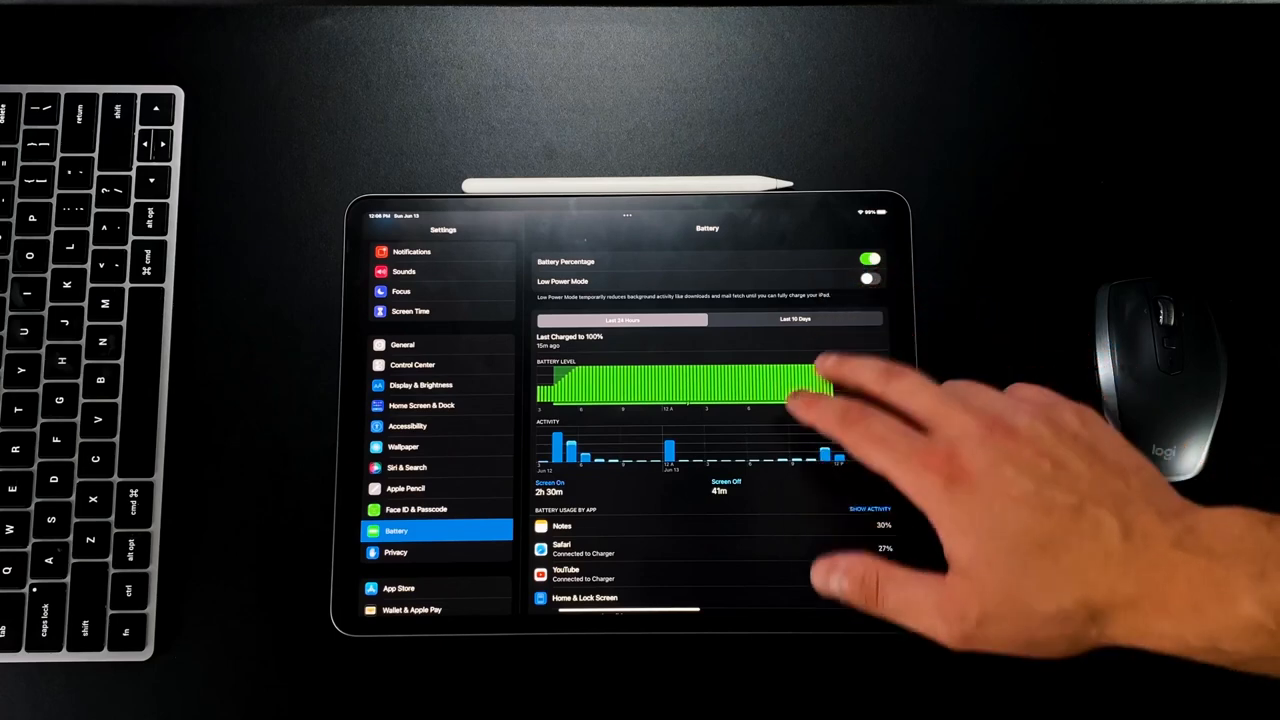
Turn on the Low Power Mode toggle on the Battery page.
left_click(868, 278)
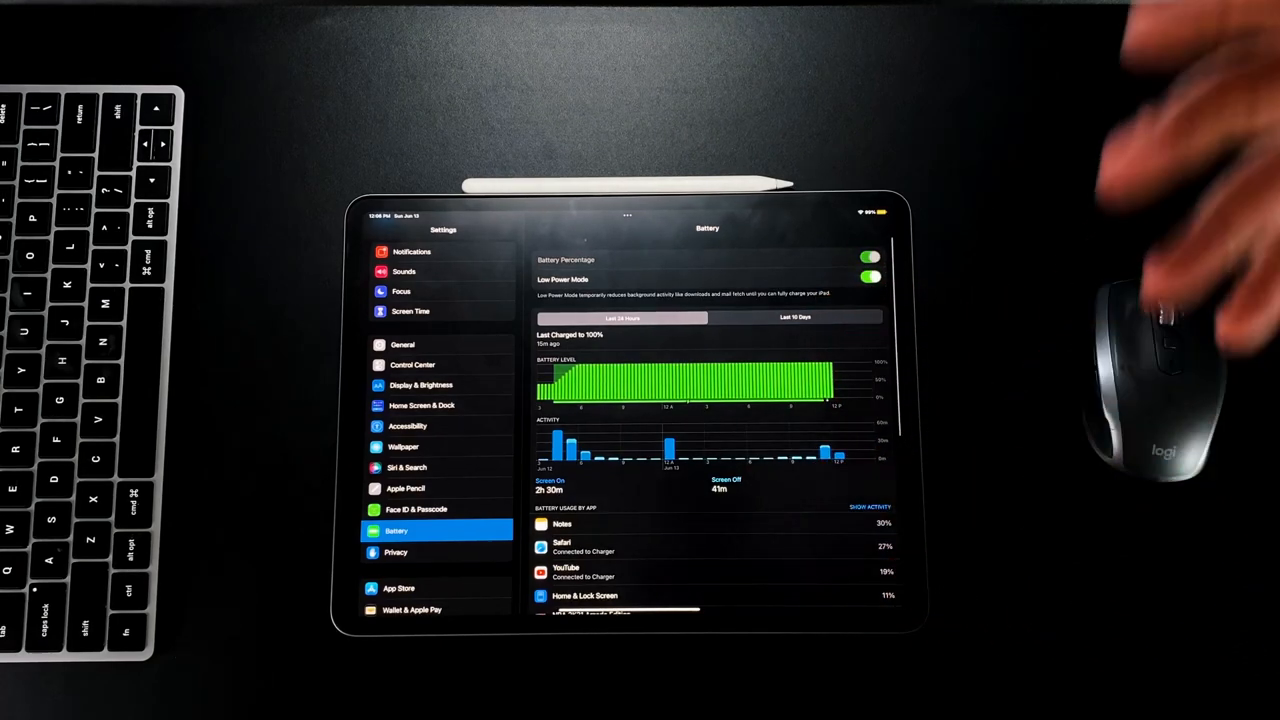
left_click(869, 277)
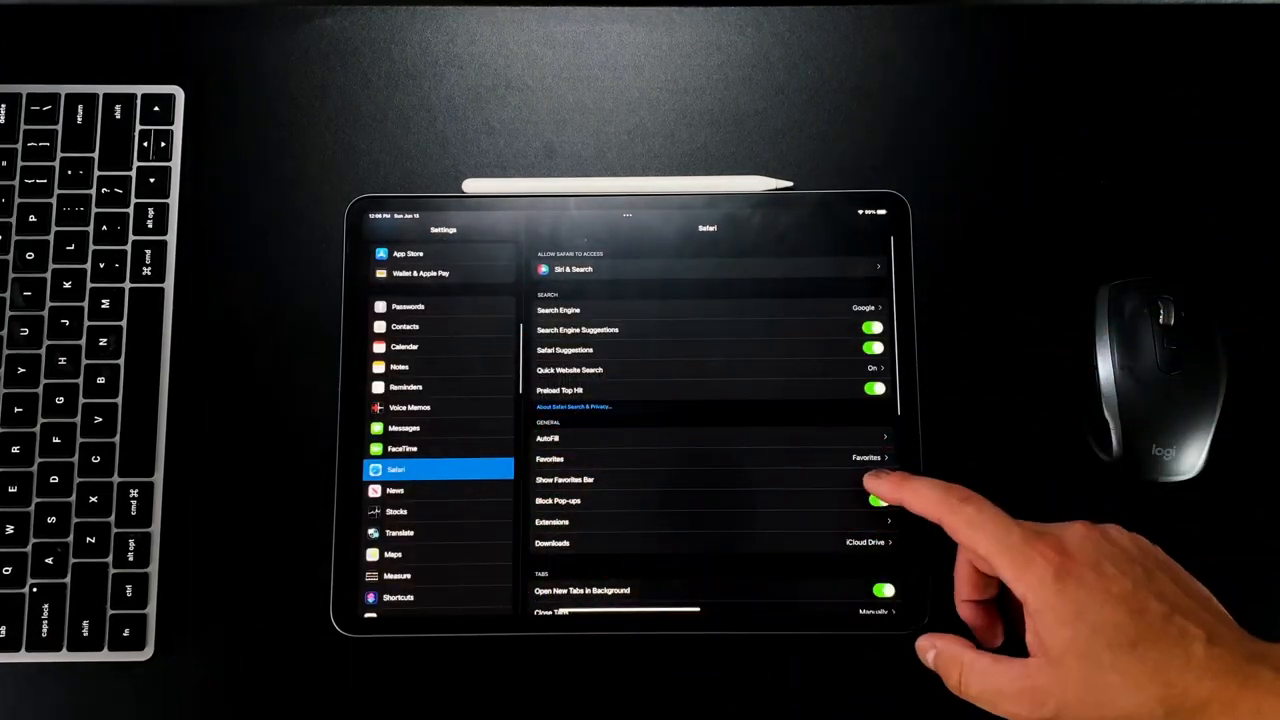
Scroll through Safari settings and switch to Safari's Start Page.
scroll("down", 3)
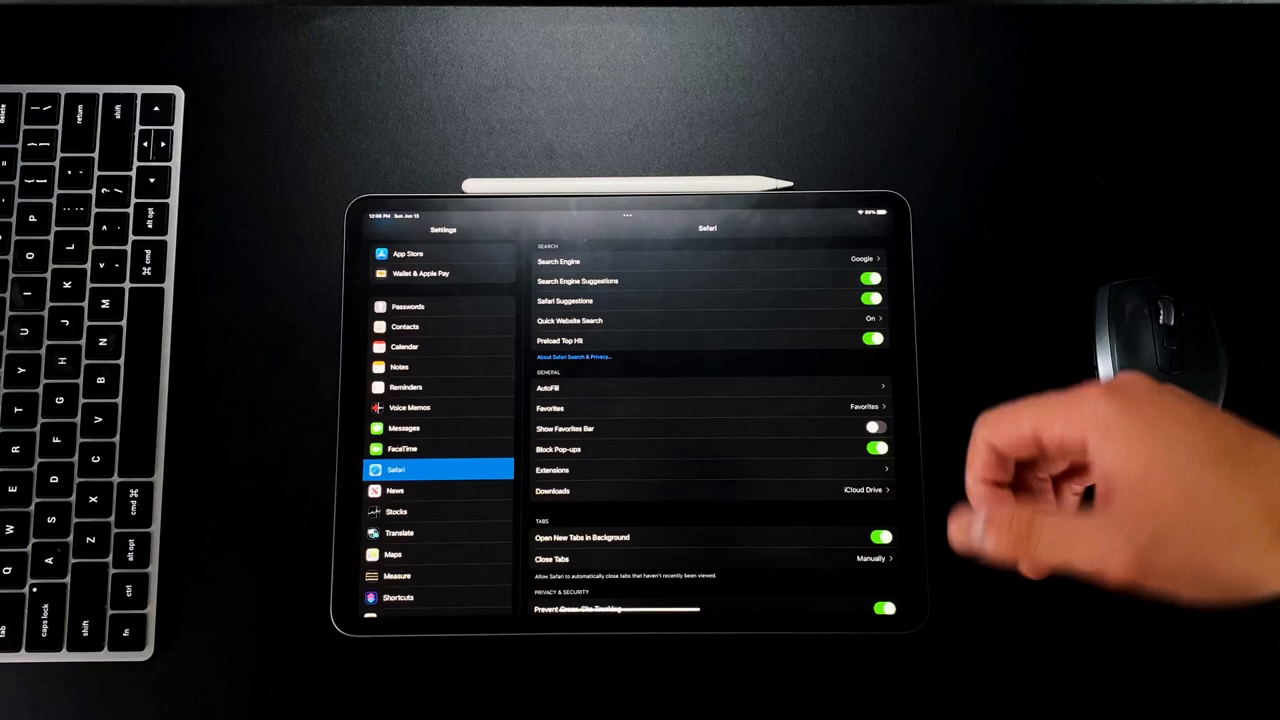
left_click(710, 470)
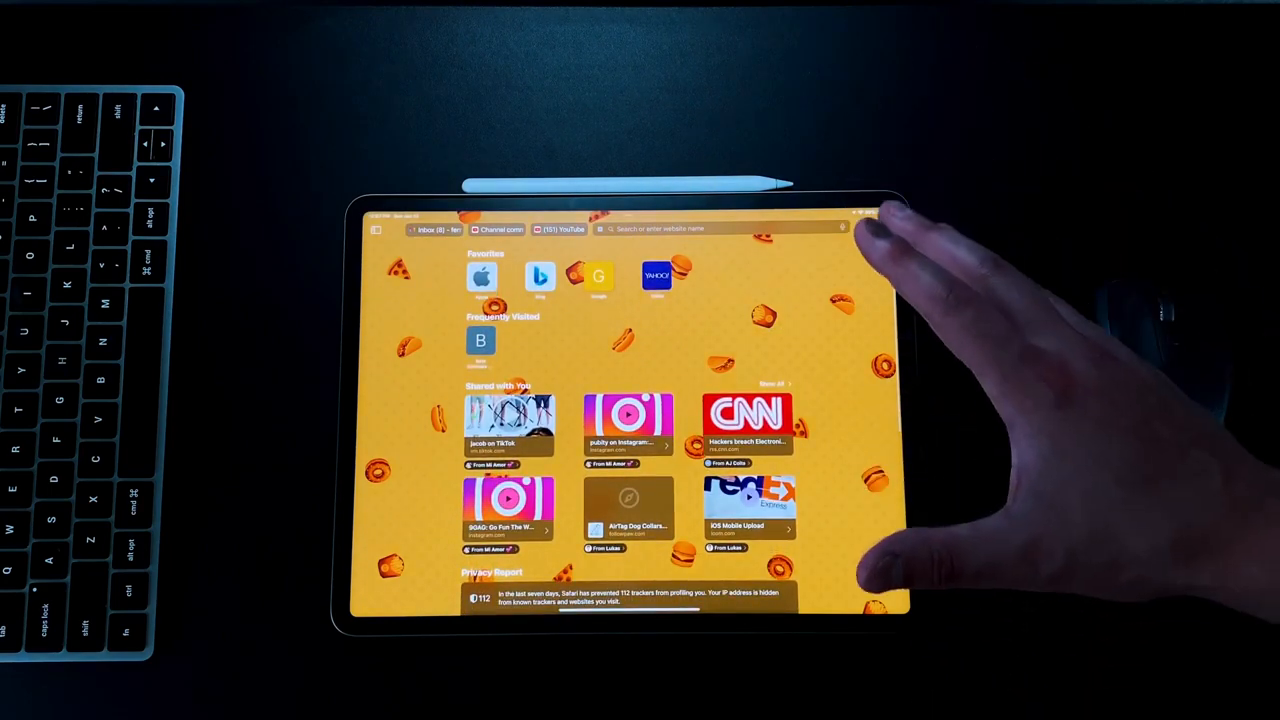
Open the Customize Start Page panel, then view Safari's Extensions page in Settings.
scroll("down", 3)
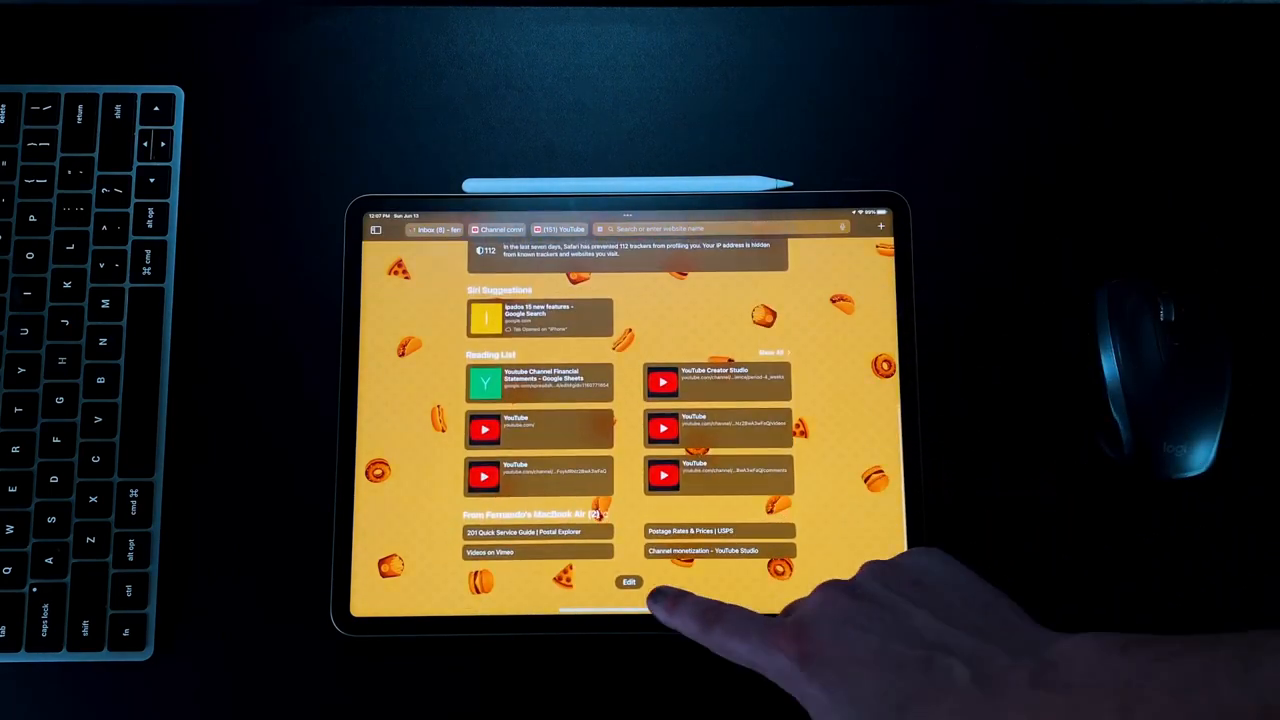
left_click(628, 582)
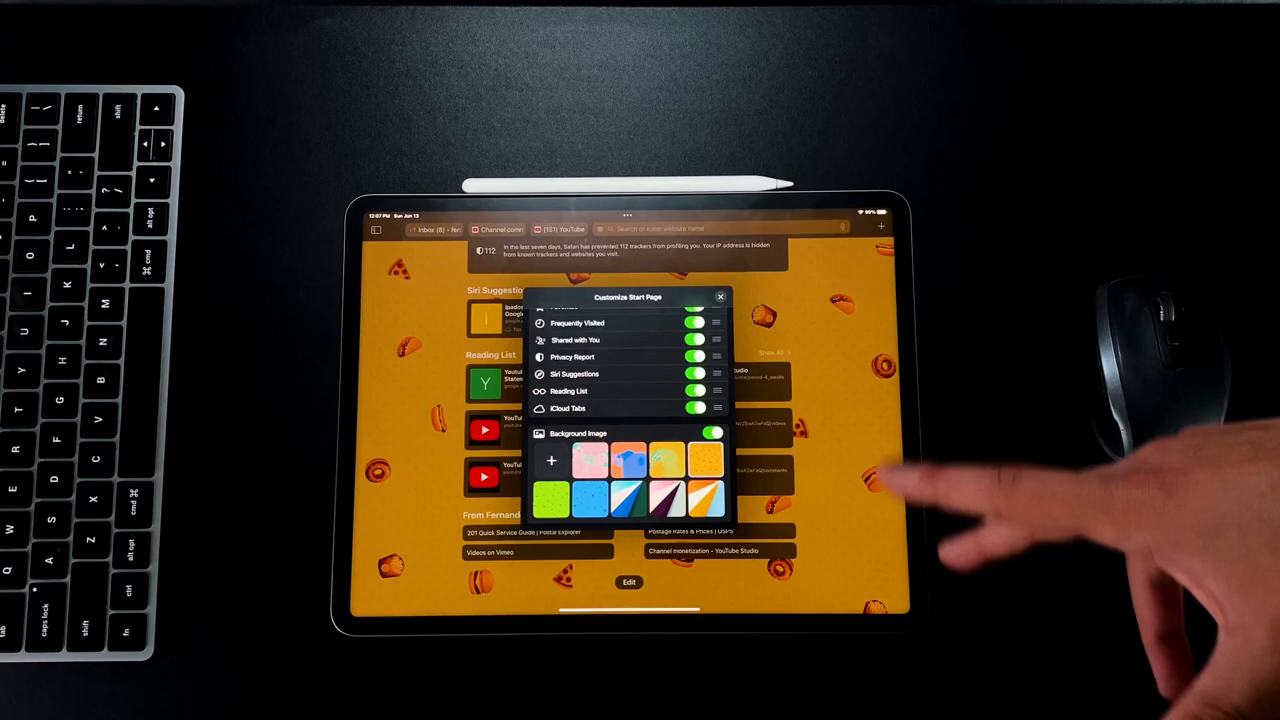
left_click(720, 296)
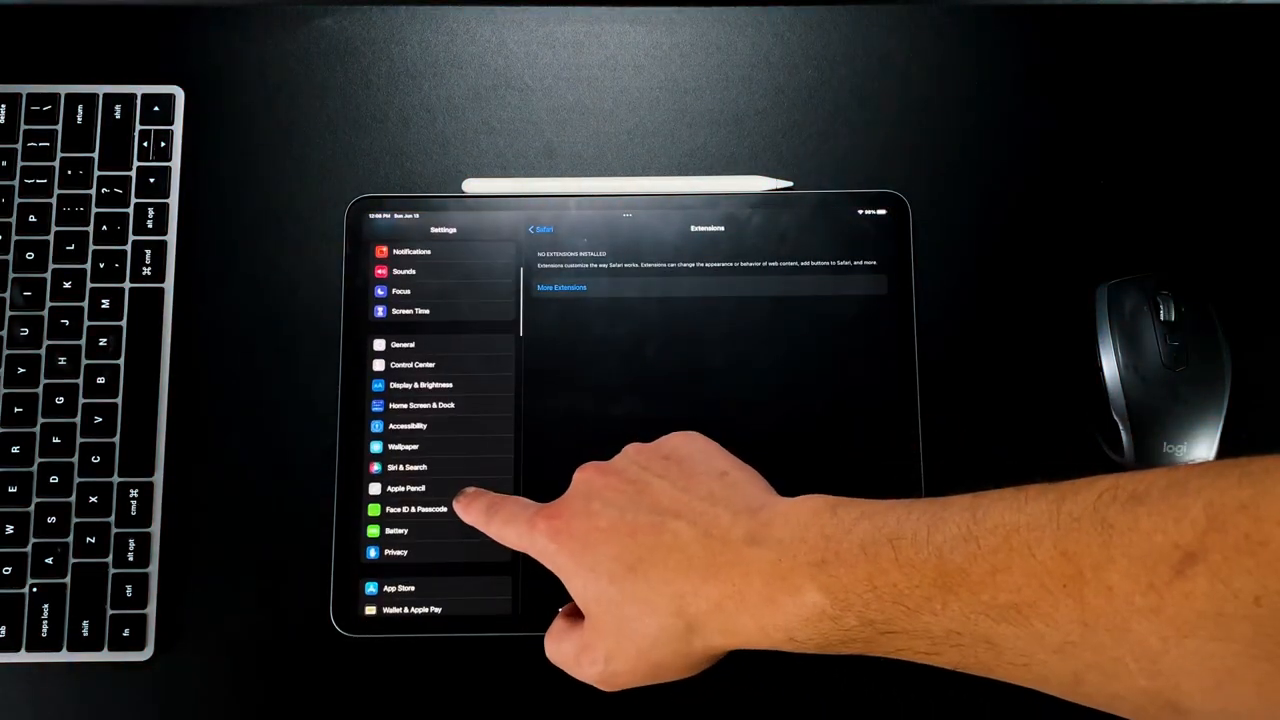
Show Battery usage for Last 10 Days with per-app screen-on and background activity times.
scroll("down", 3)
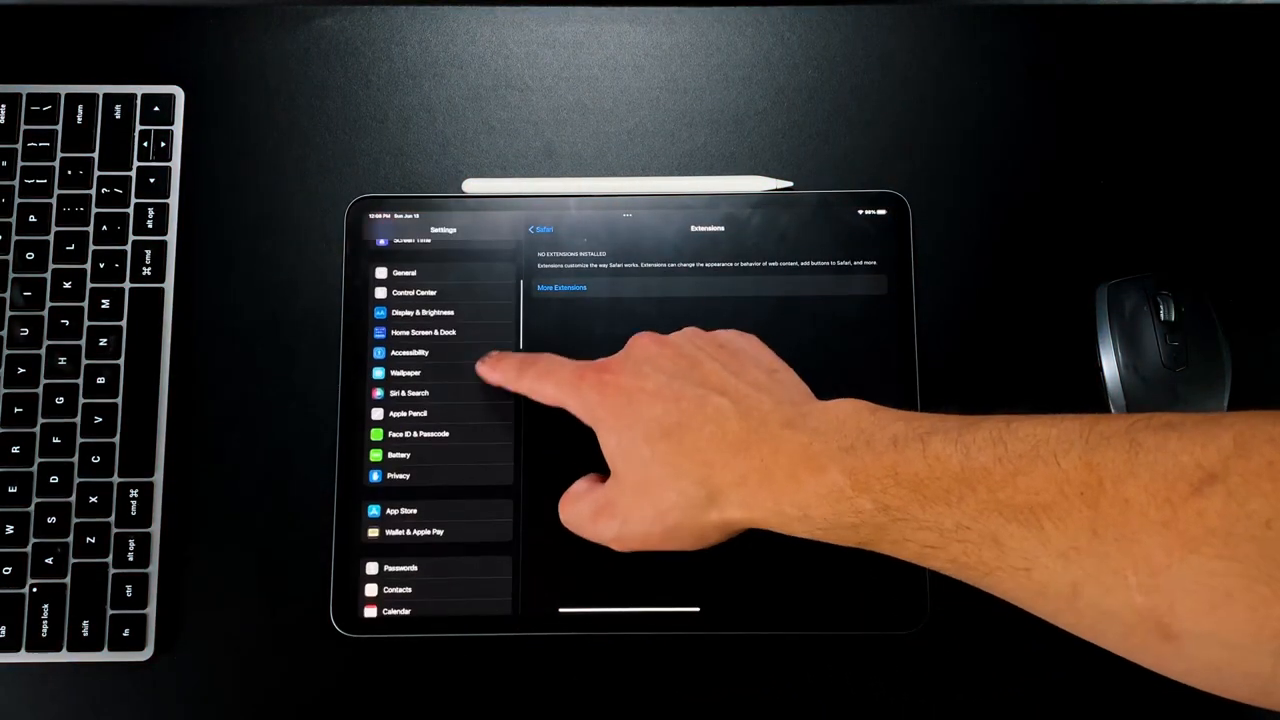
left_click(399, 455)
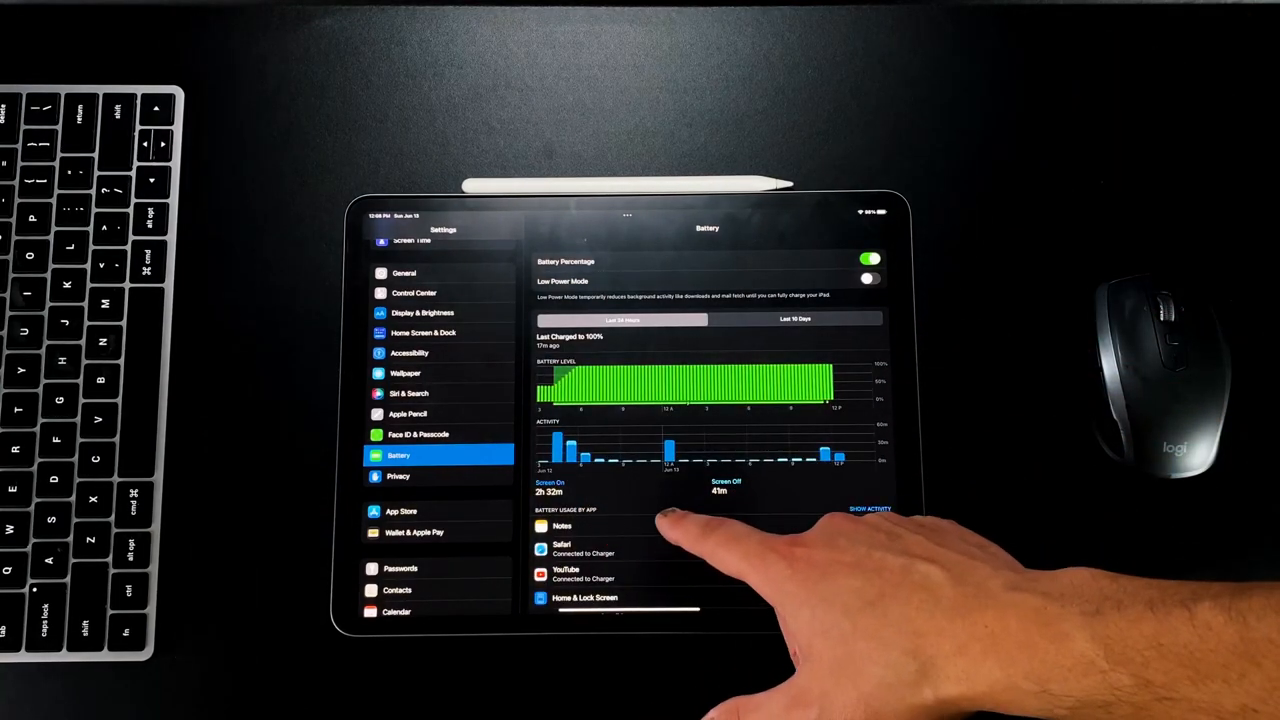
left_click(795, 318)
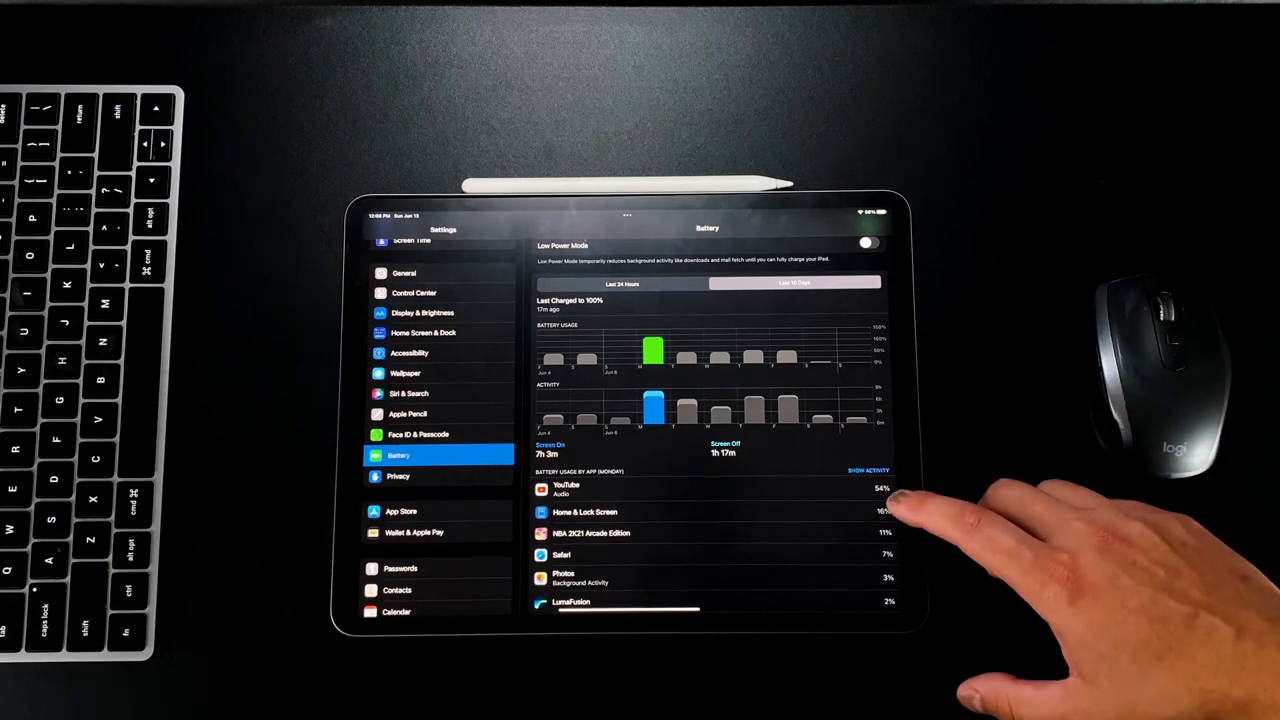
left_click(866, 470)
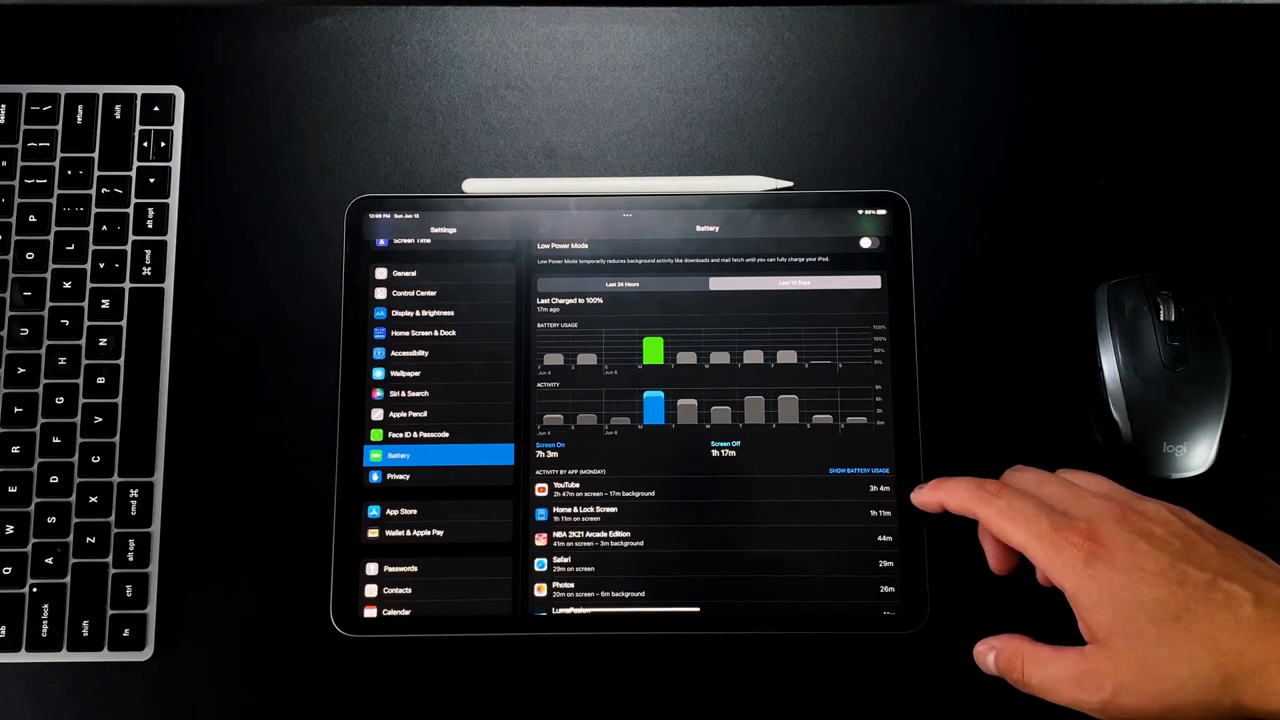
scroll("up", 3)
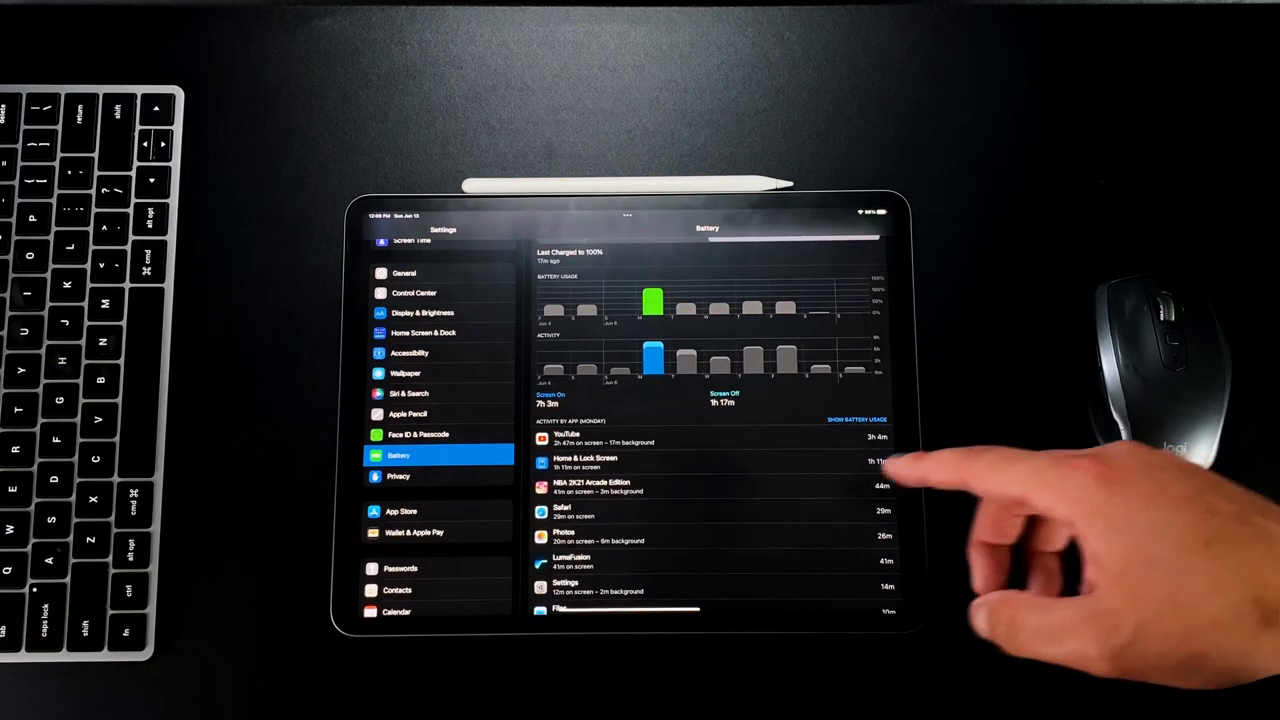